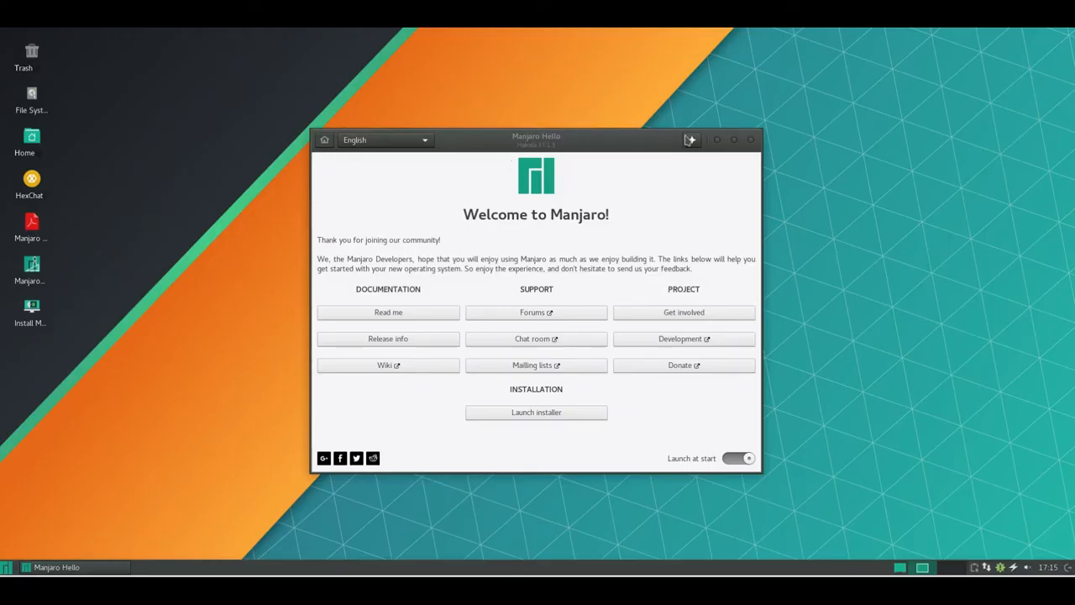
Step: View the Manjaro Hello About dialog, dismiss it, and close the welcome window
click(688, 139)
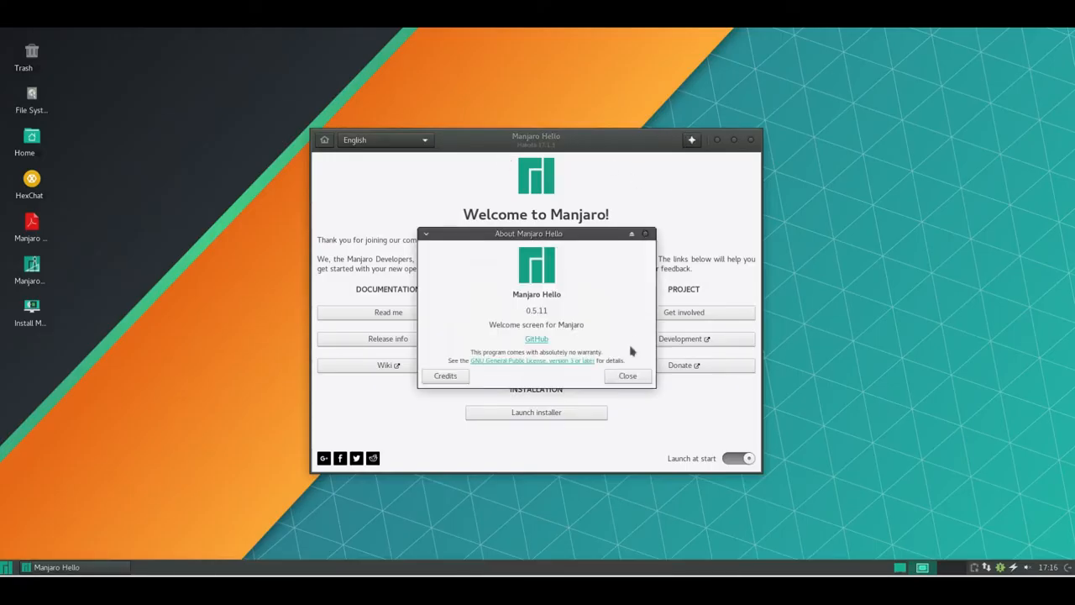
click(627, 377)
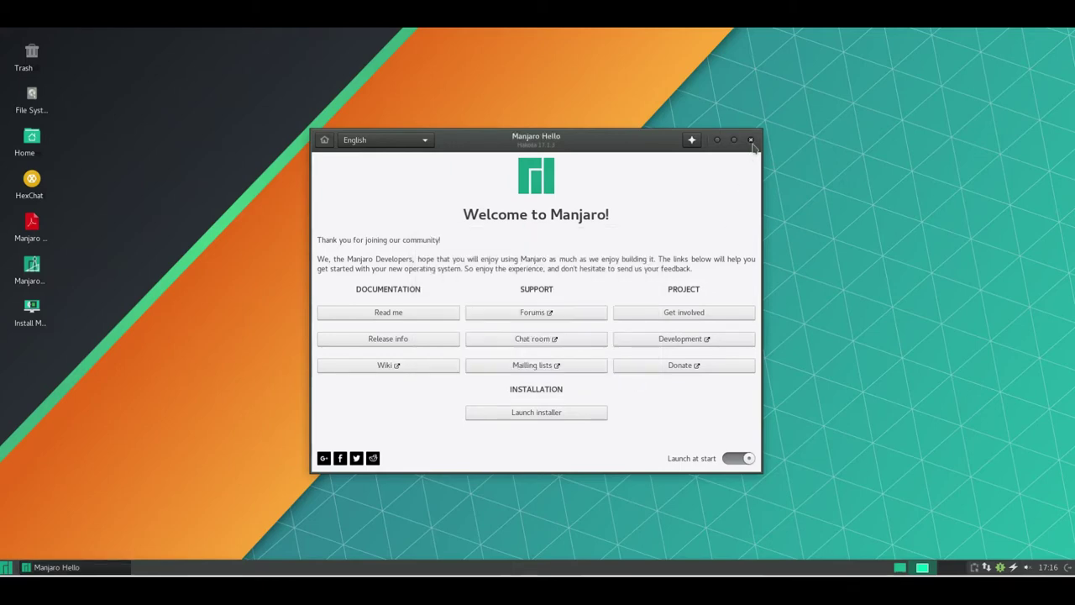
click(749, 140)
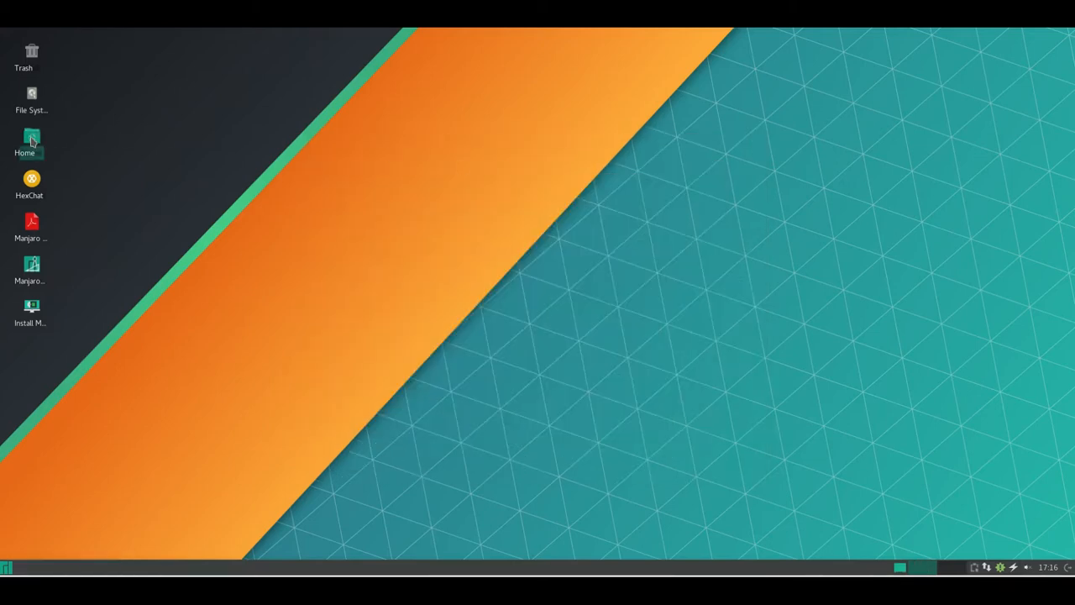
double_click(31, 137)
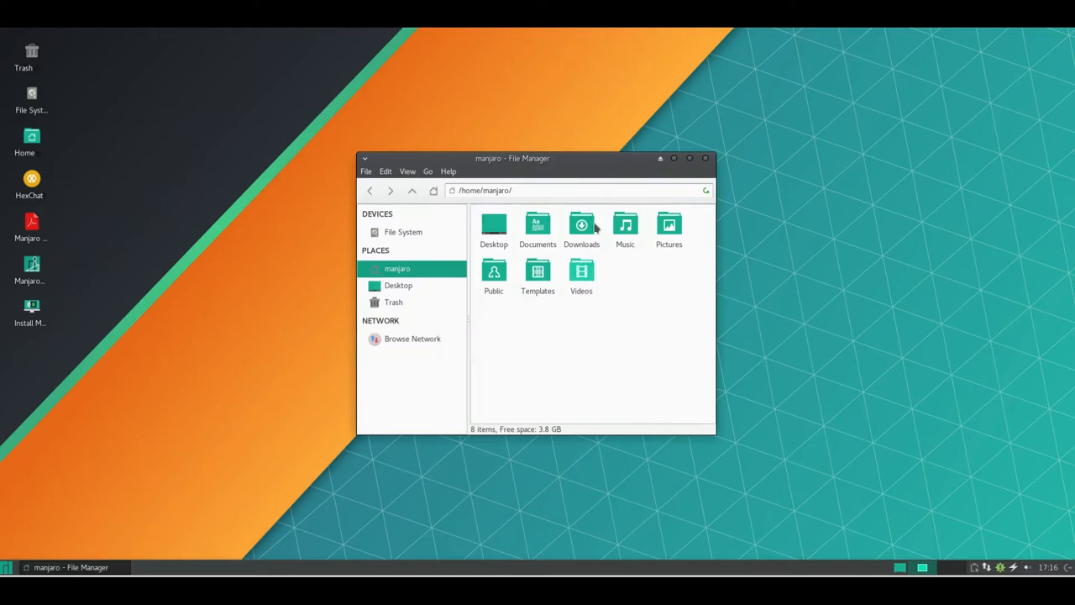
click(447, 171)
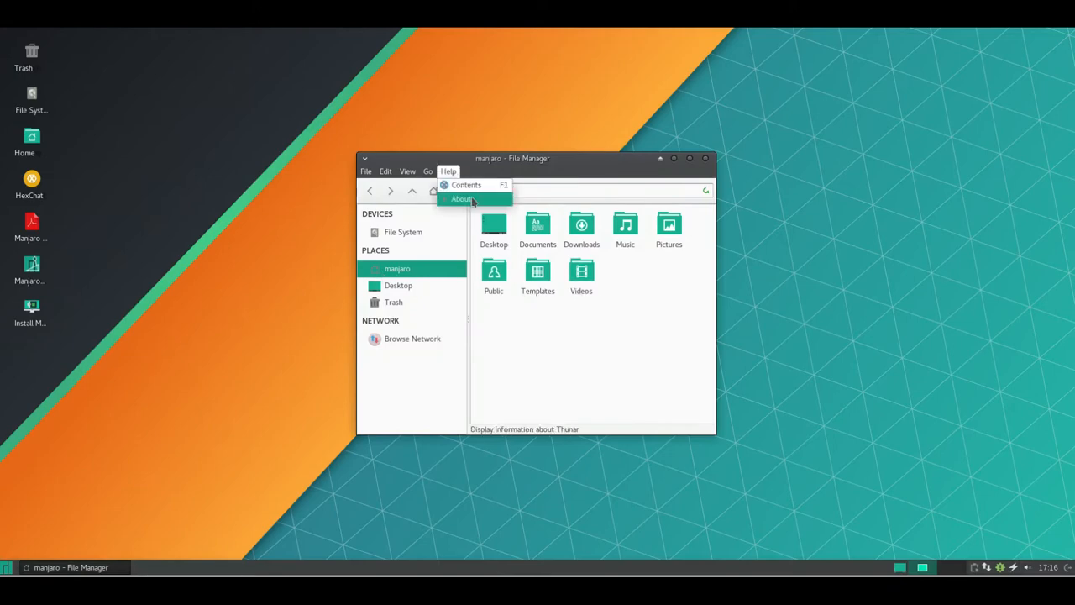
click(460, 199)
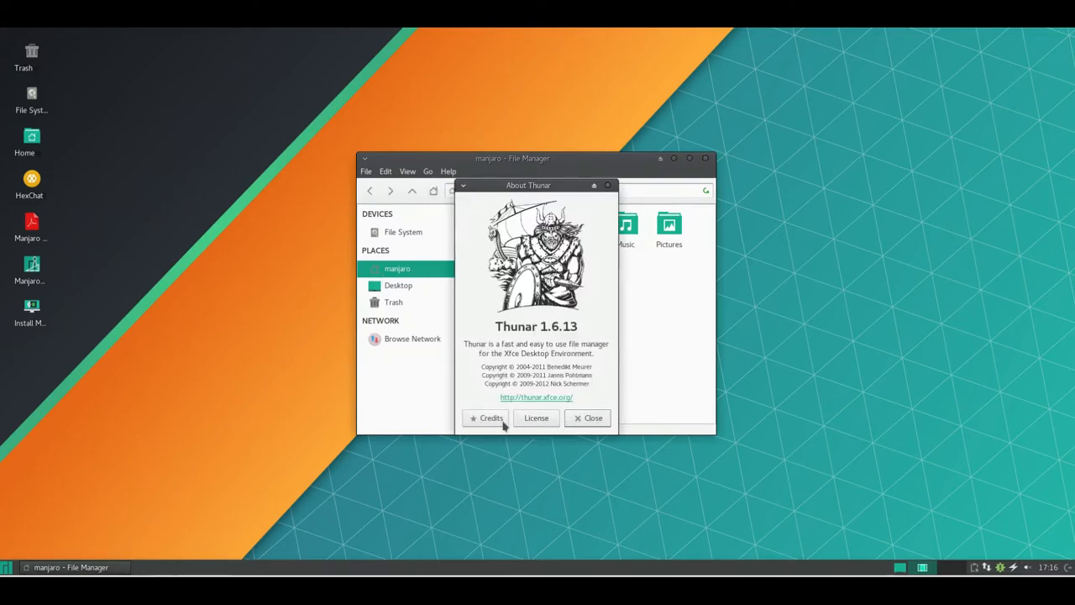
click(486, 417)
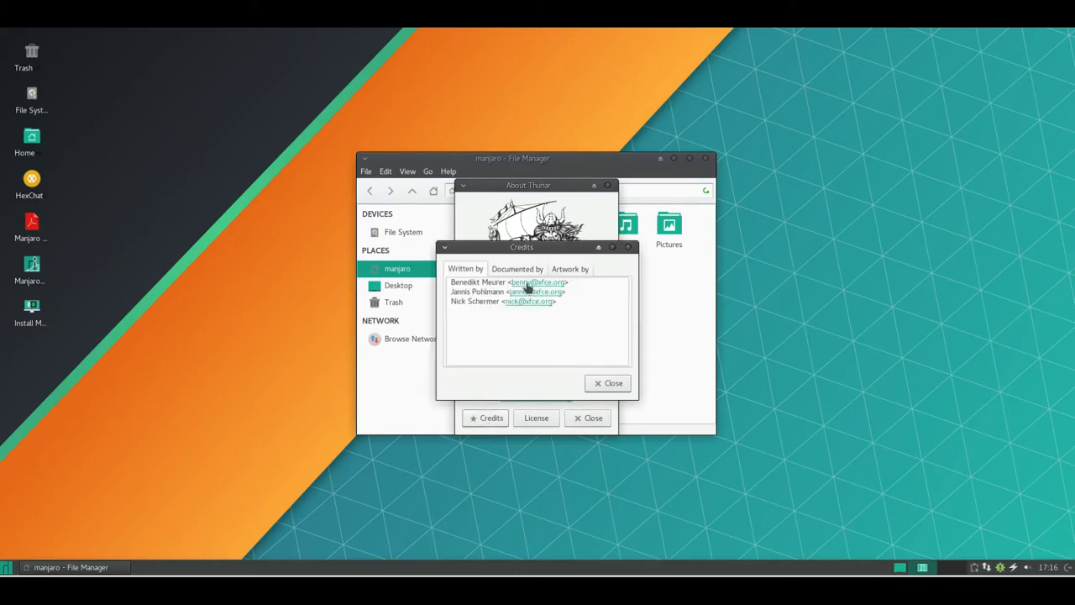
click(570, 268)
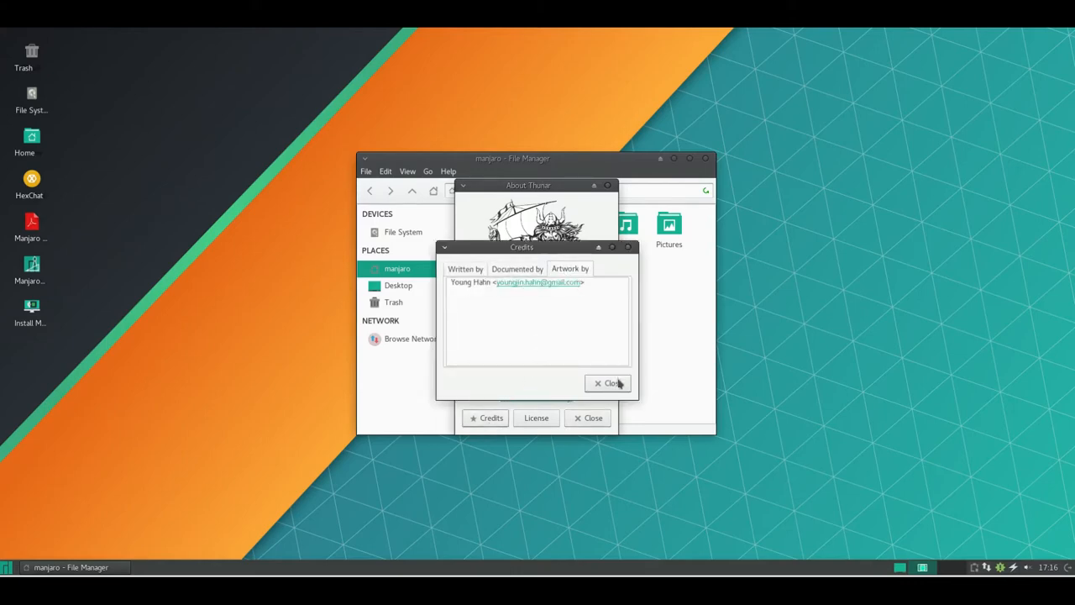
click(608, 383)
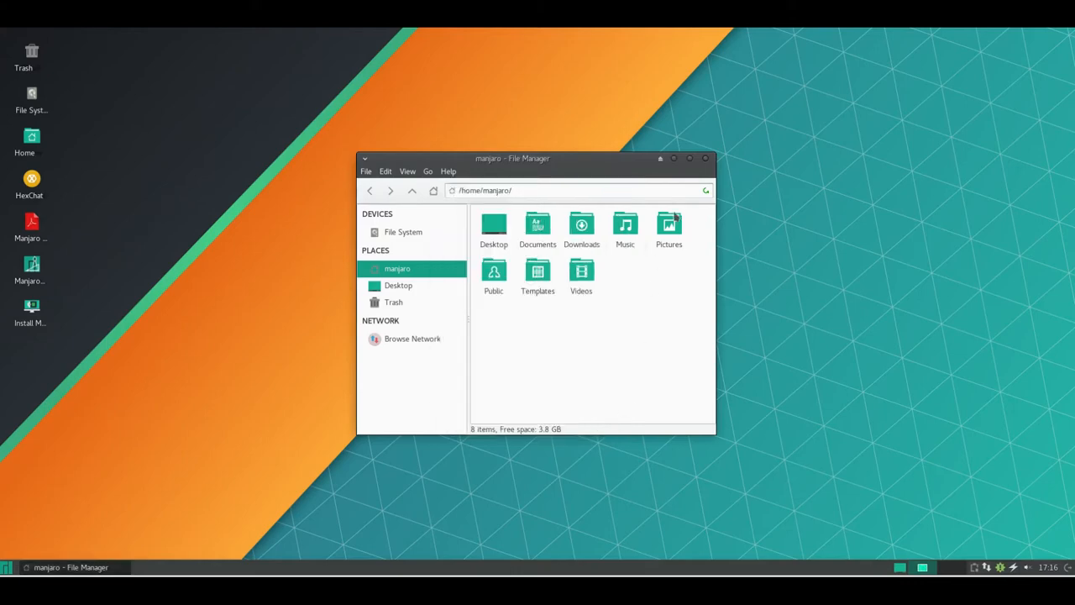
click(709, 158)
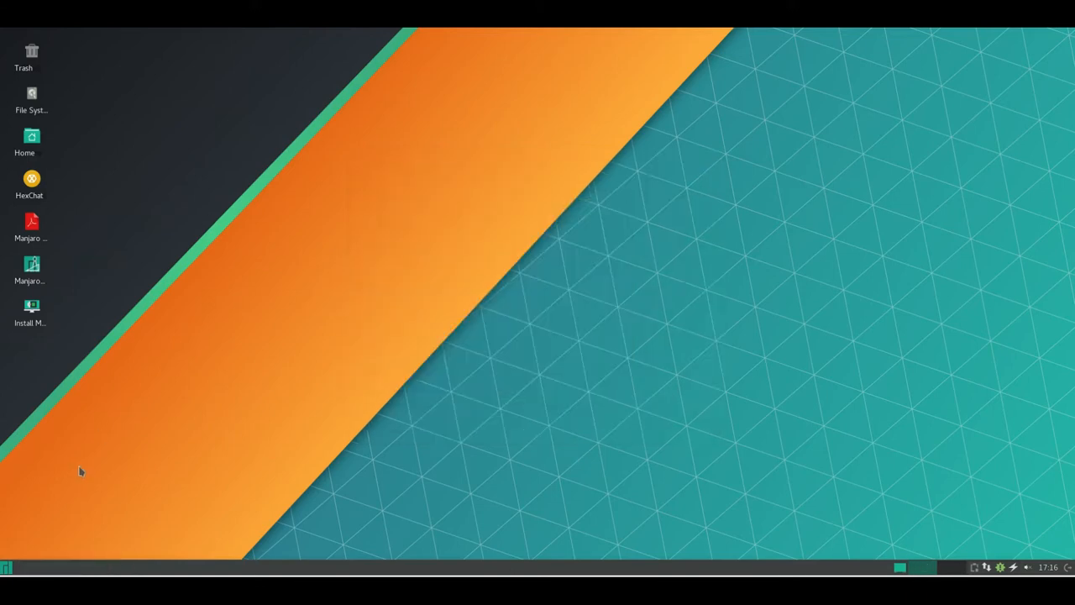
mouse_move(27, 460)
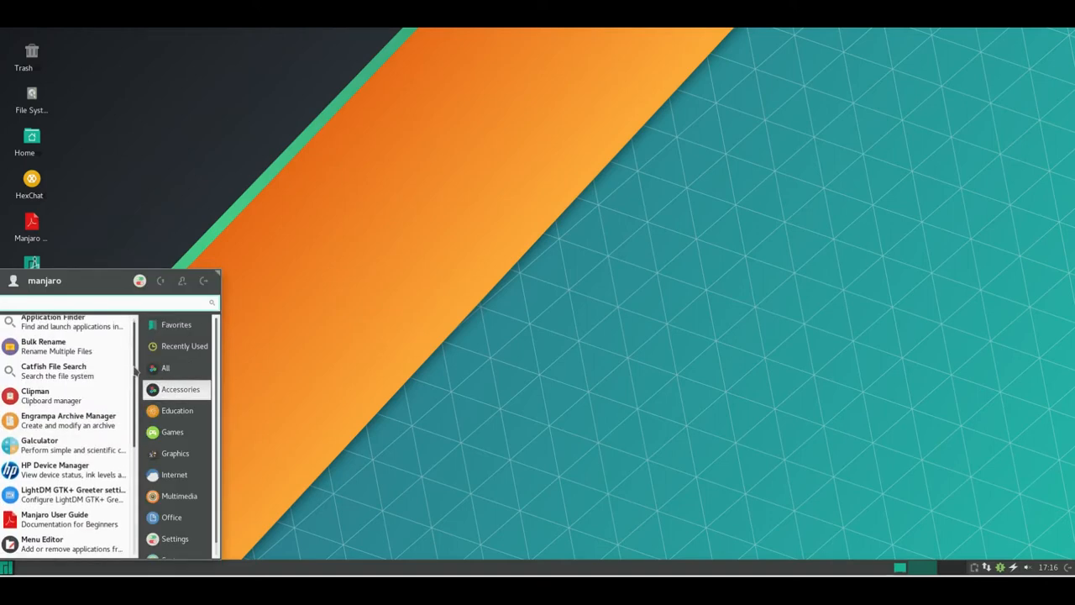
Step: Browse the Accessories list, then the Internet and Multimedia application categories
scroll(down, 3)
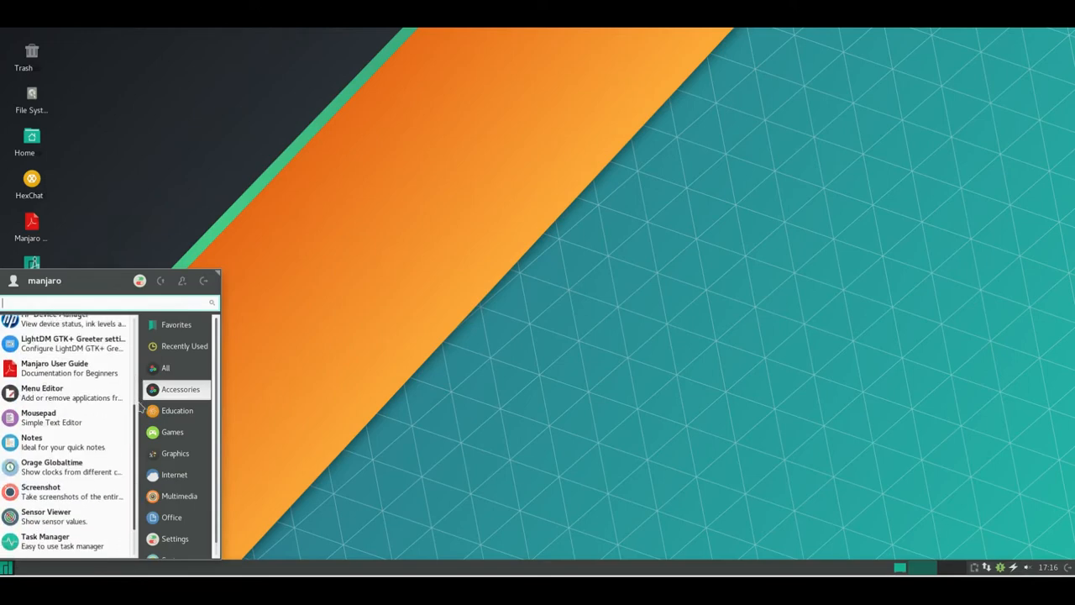
scroll(down, 3)
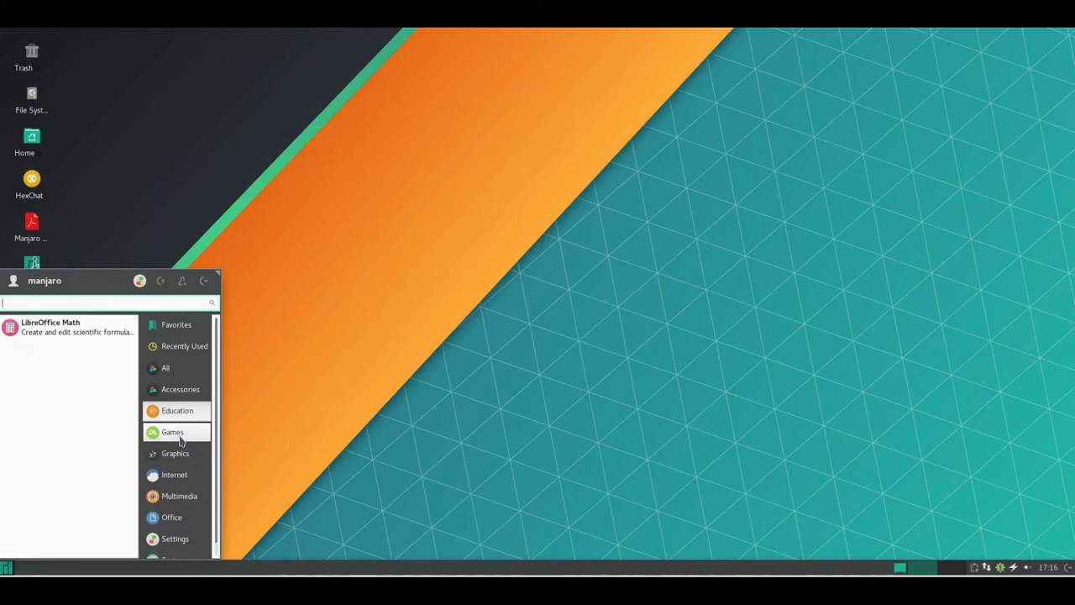
mouse_move(174, 453)
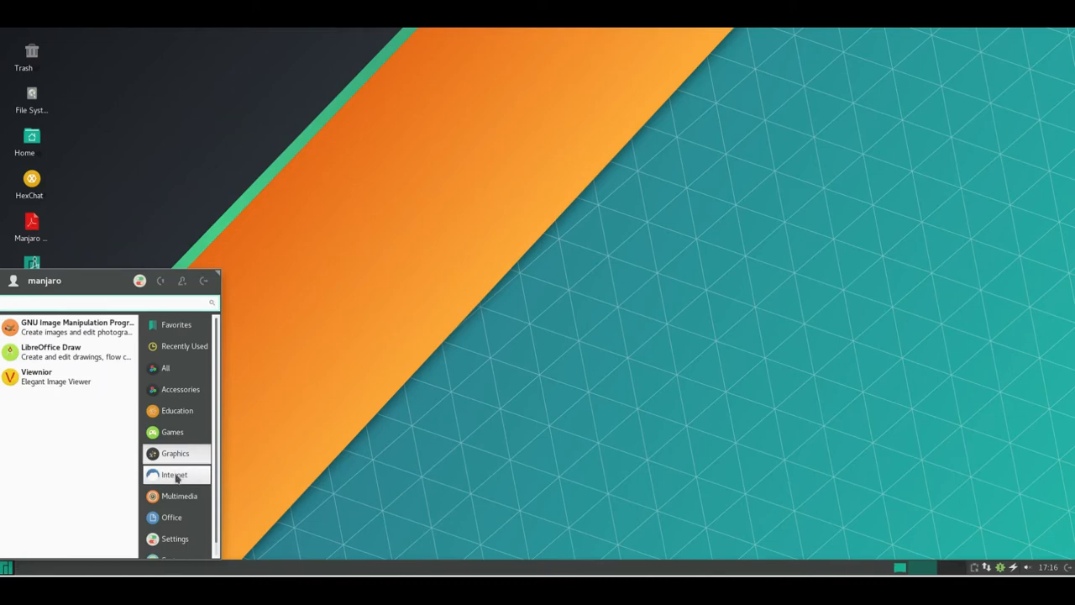
click(172, 474)
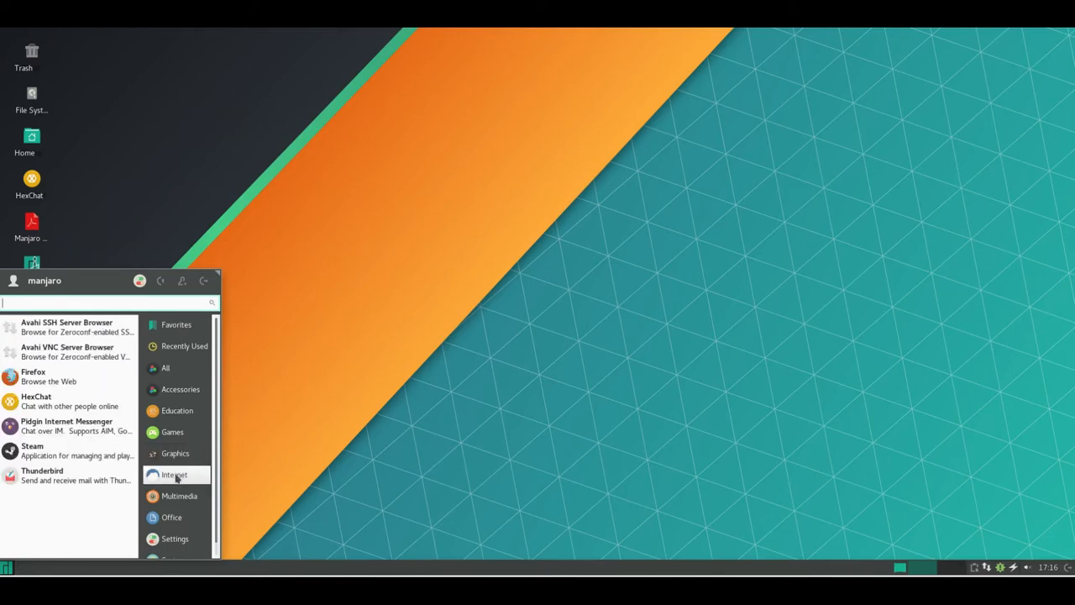
mouse_move(178, 496)
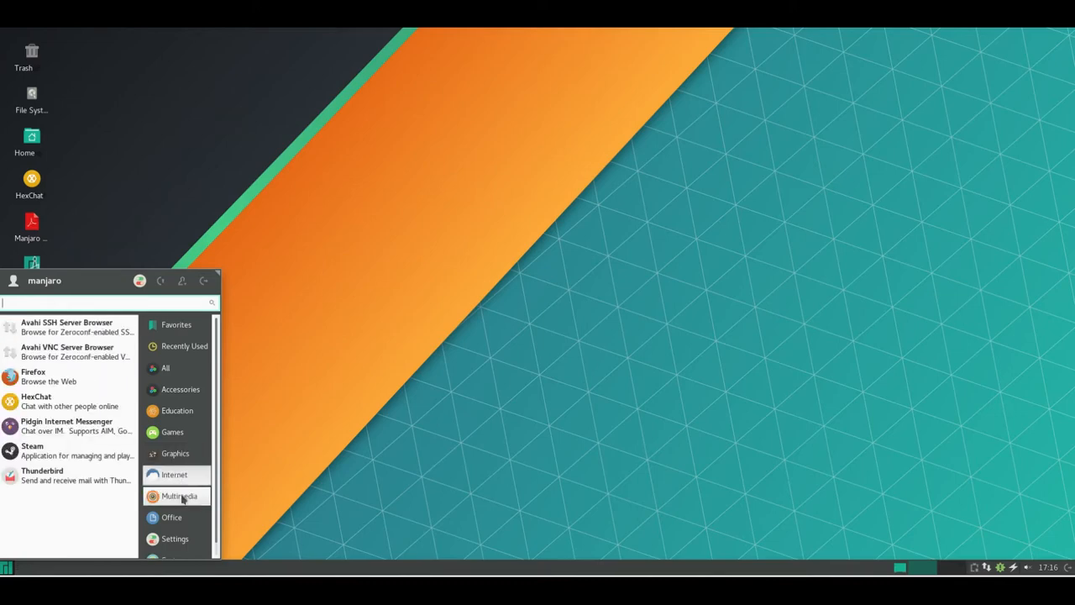
click(178, 495)
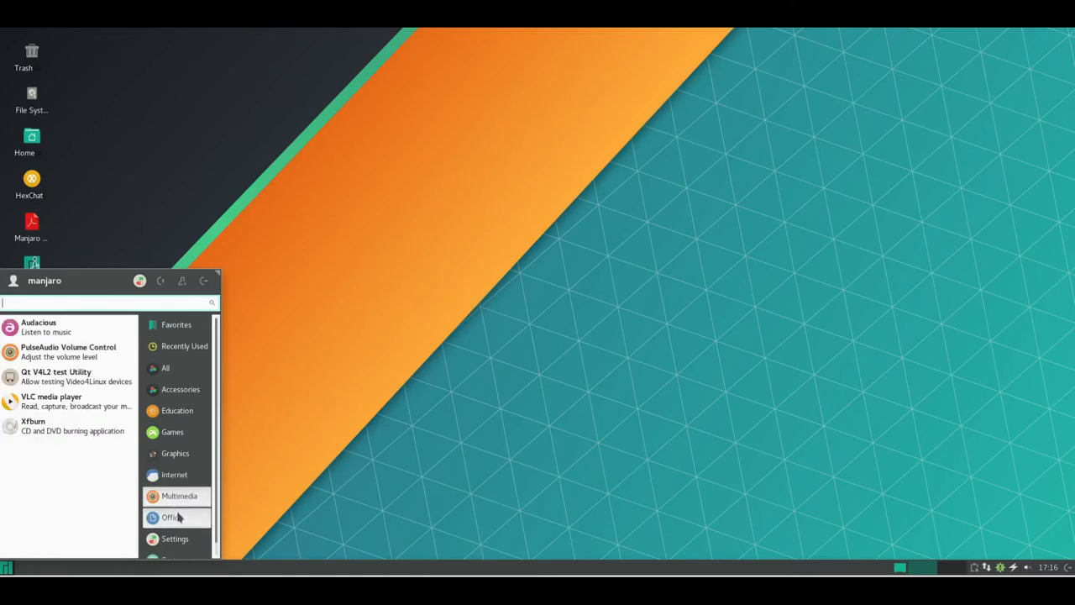
Step: Browse the Office applications list to its end, then move on to the Settings category
click(171, 518)
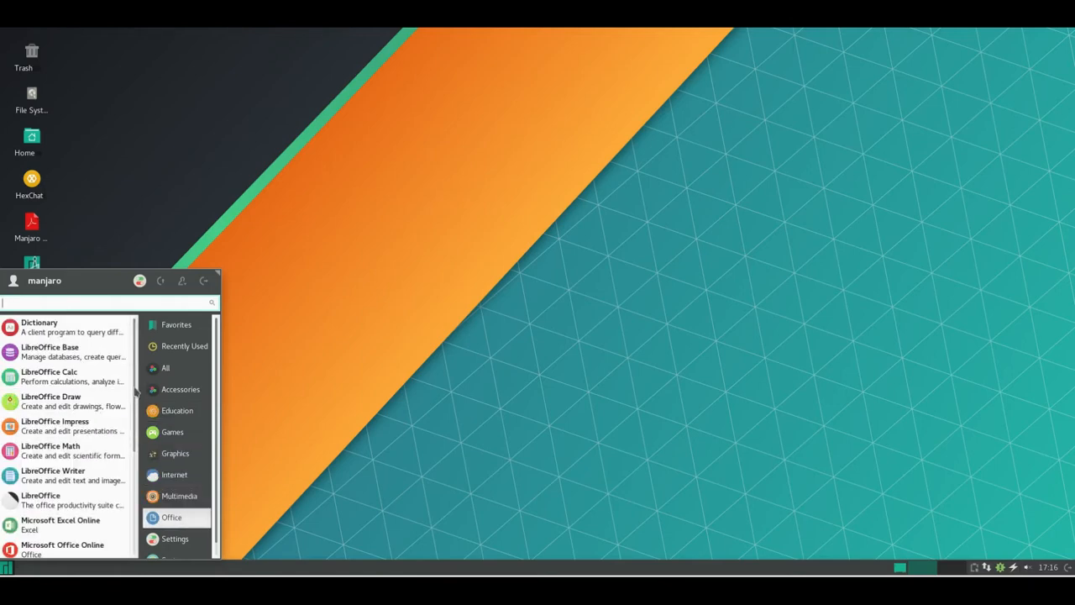
scroll(down, 3)
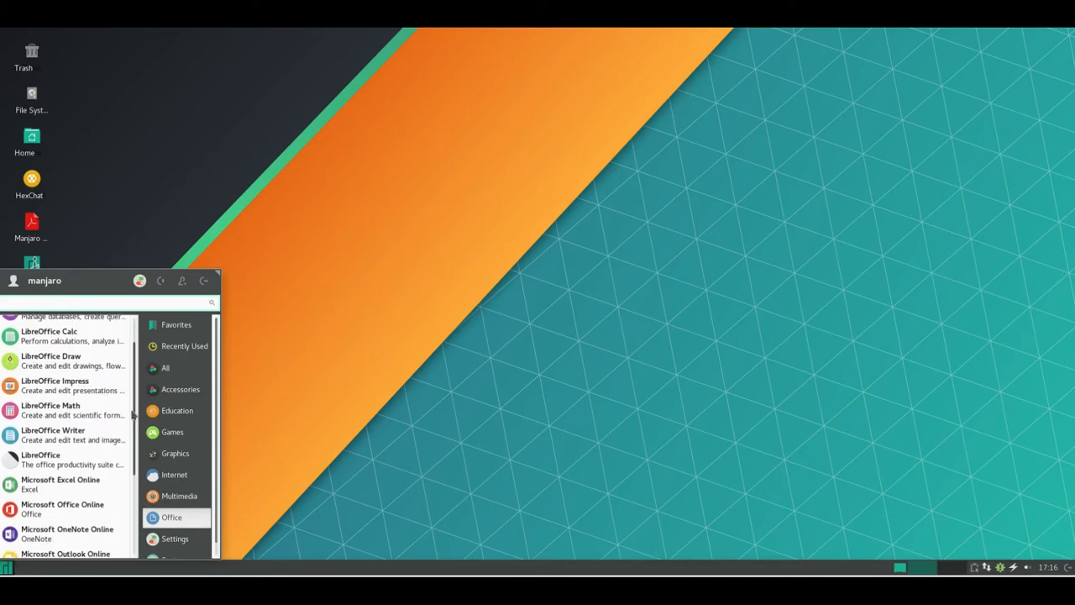
scroll(down, 3)
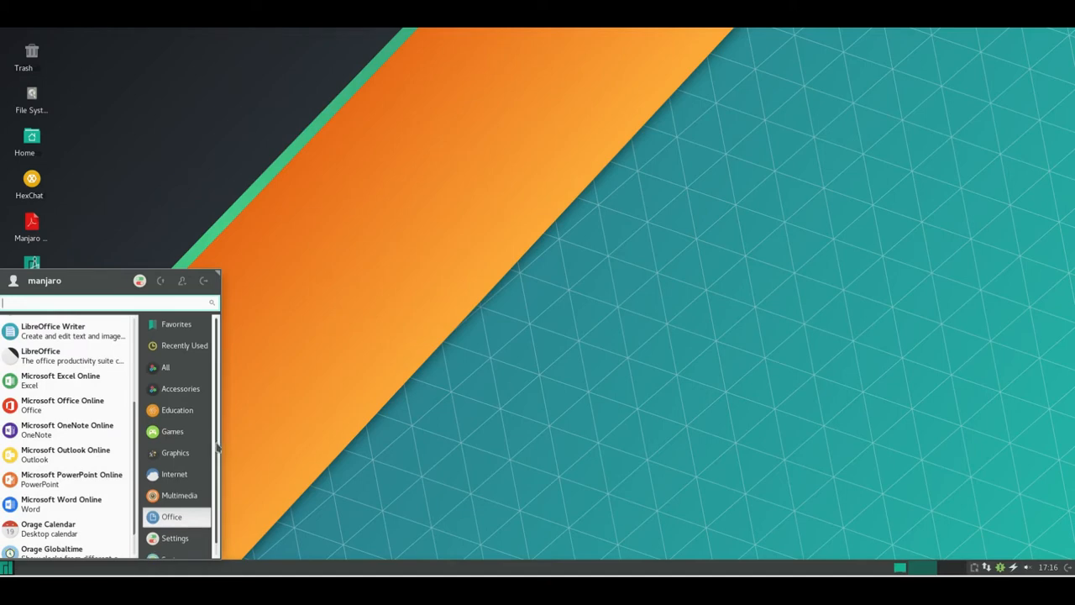
click(174, 526)
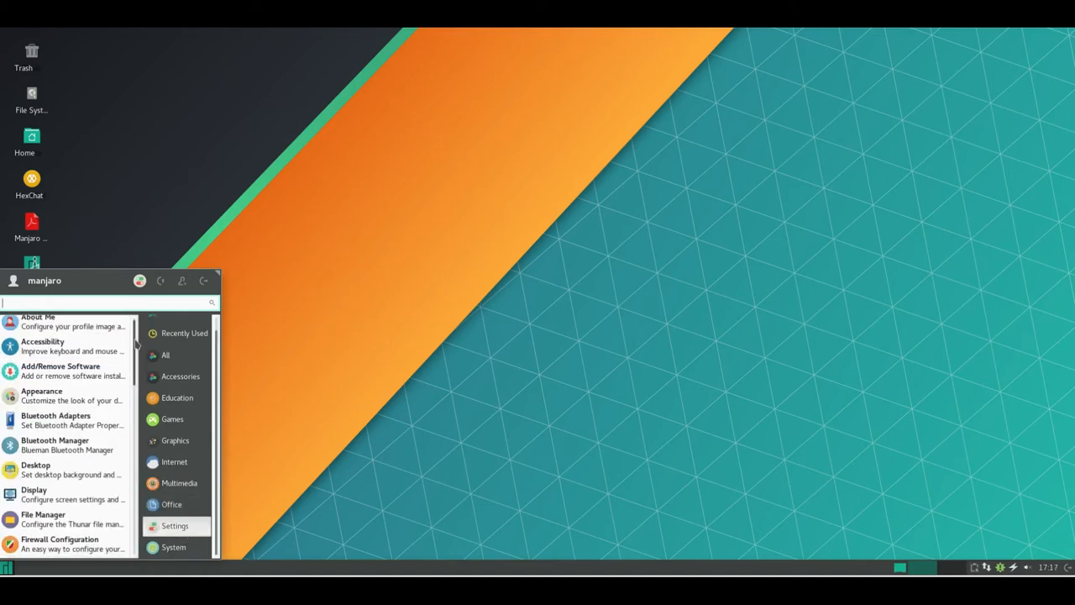
Step: Scroll through the Settings and System application lists down to Settings Manager
scroll(down, 3)
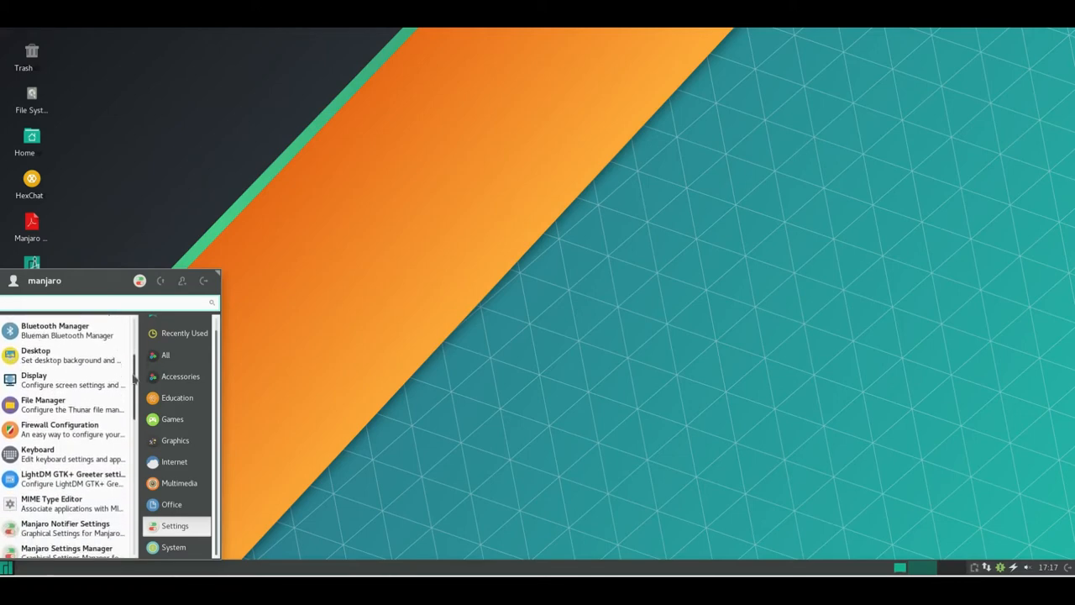
scroll(down, 3)
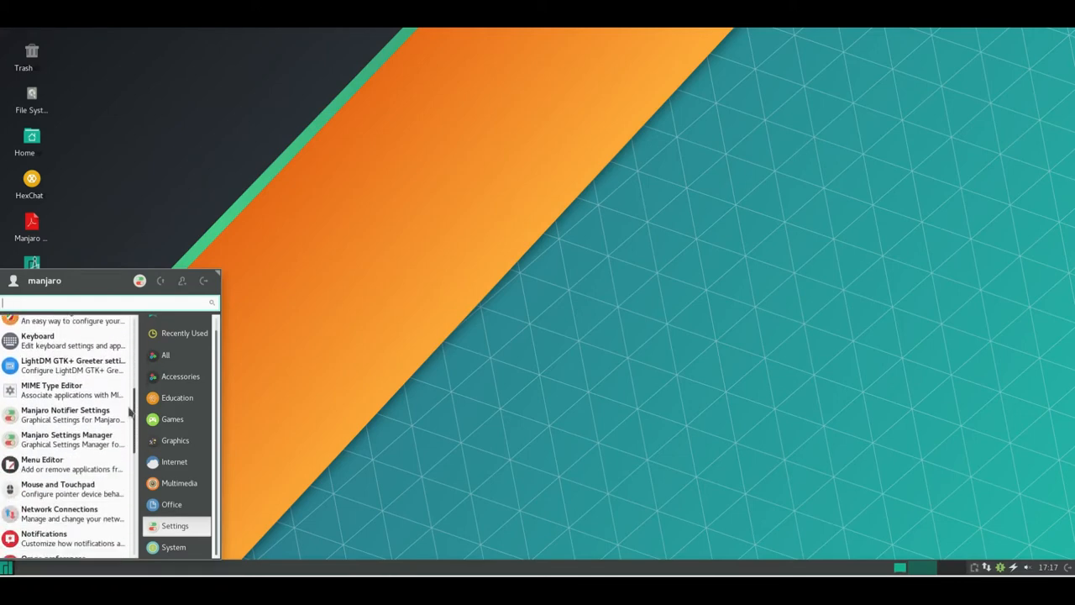
scroll(down, 3)
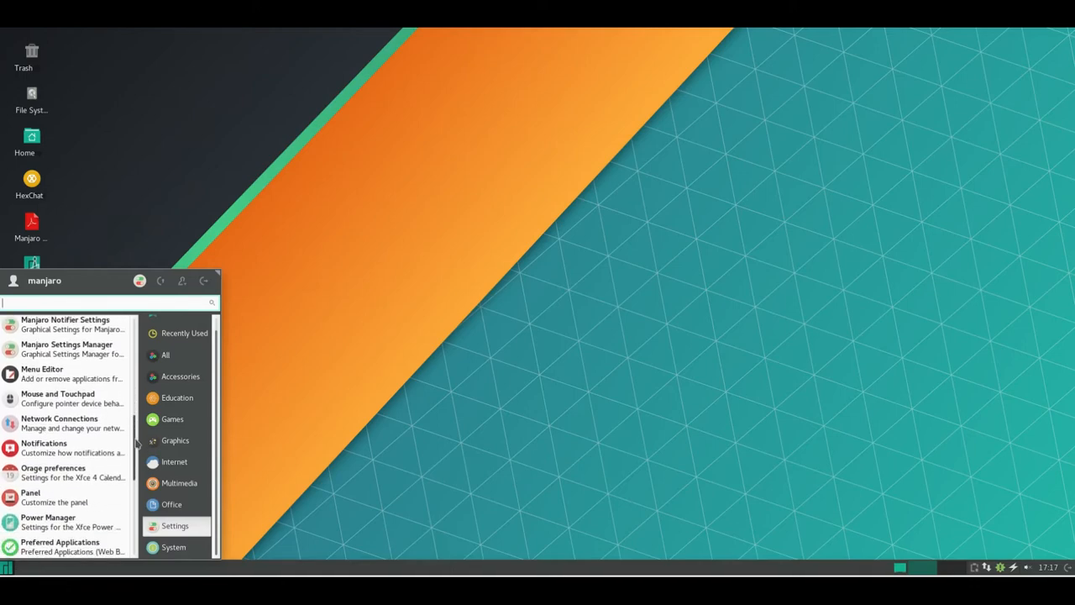
scroll(down, 3)
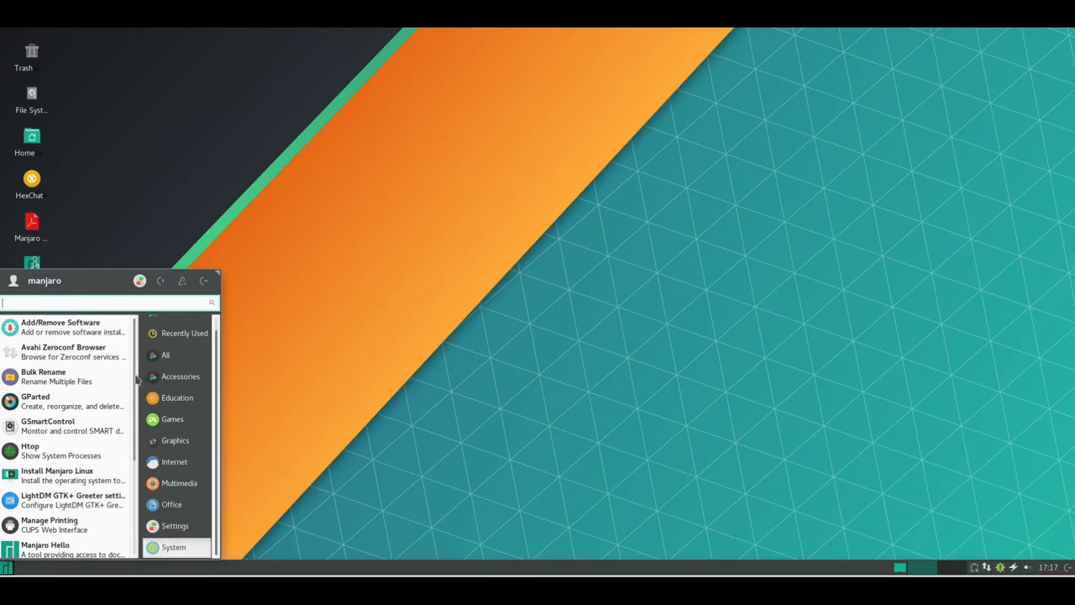
scroll(down, 3)
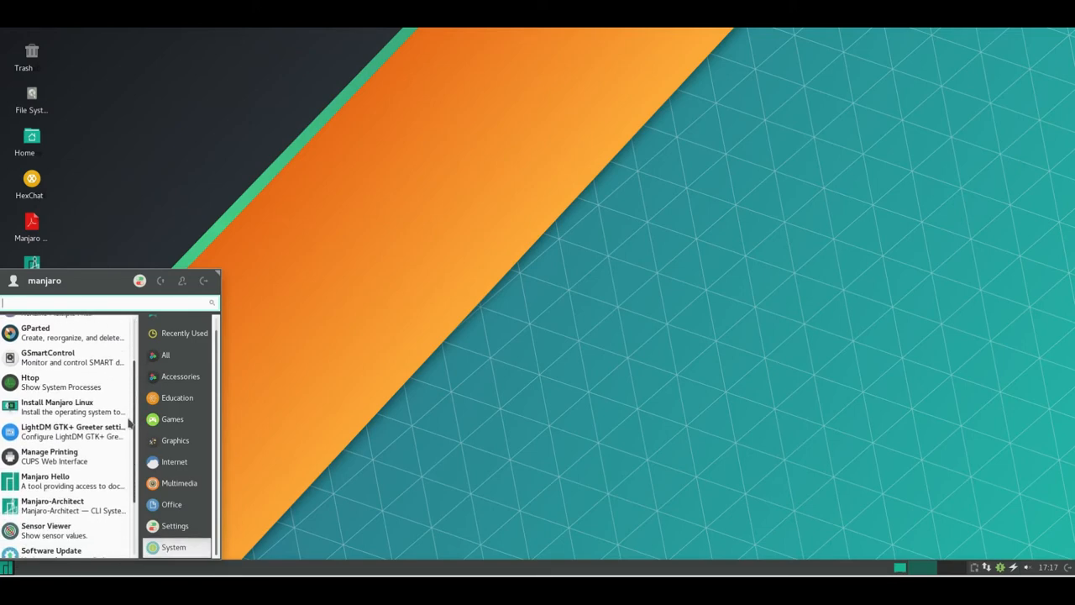
scroll(down, 3)
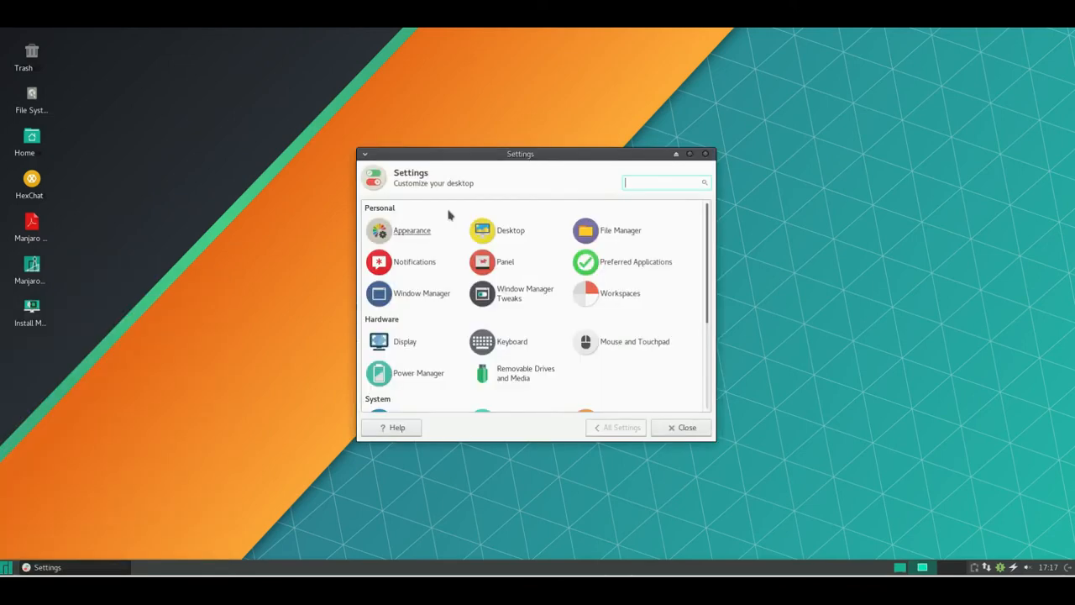
Step: Enter the Appearance settings and scroll the Style theme list to its end
click(412, 231)
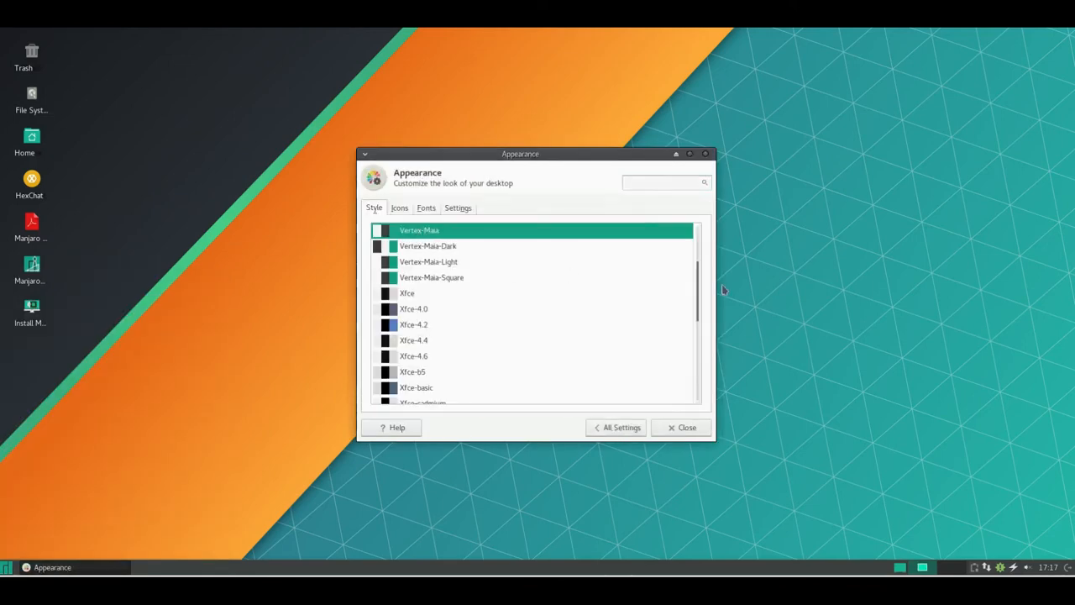
mouse_move(696, 287)
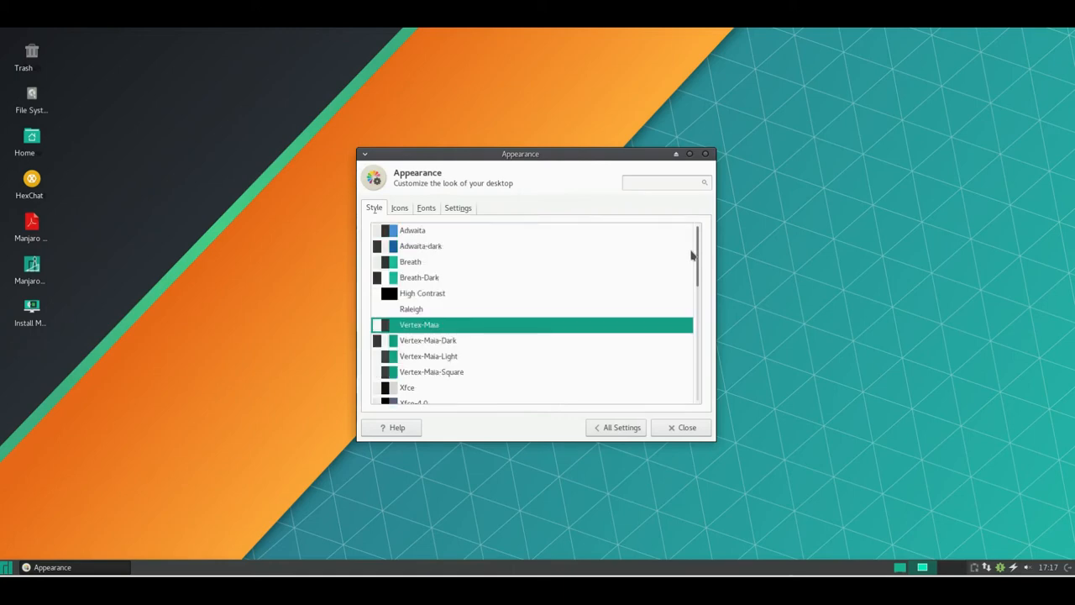
scroll(down, 3)
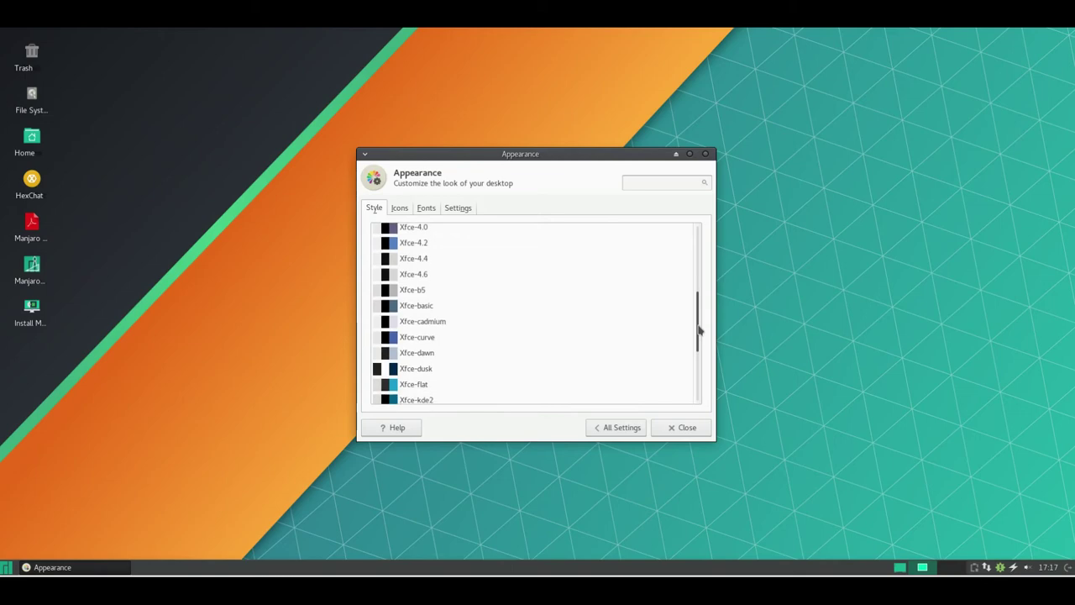
scroll(down, 3)
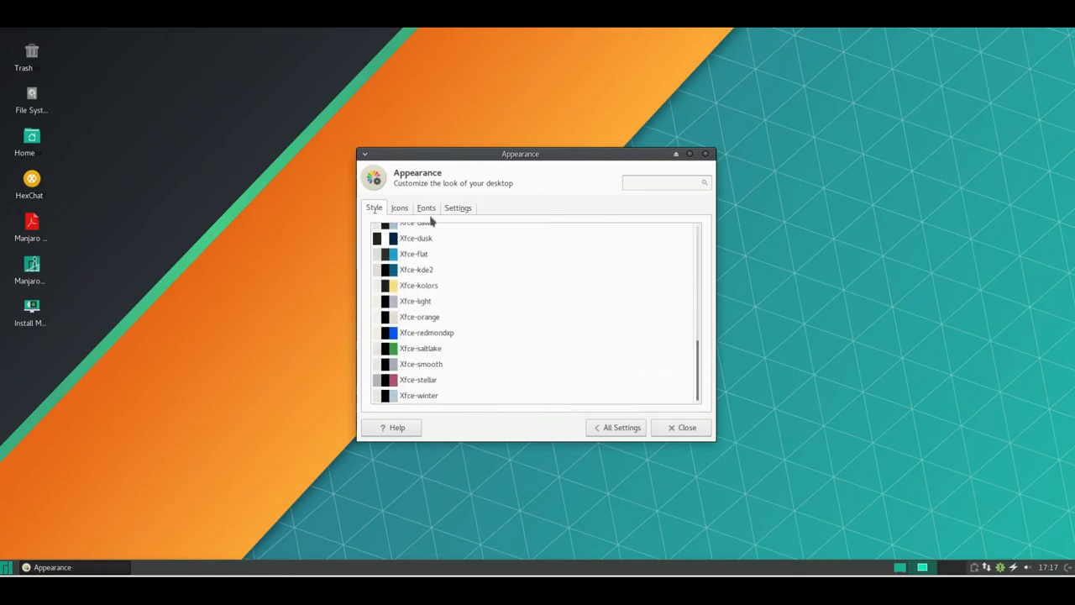
Step: Browse the Icons theme list from top to bottom
click(400, 208)
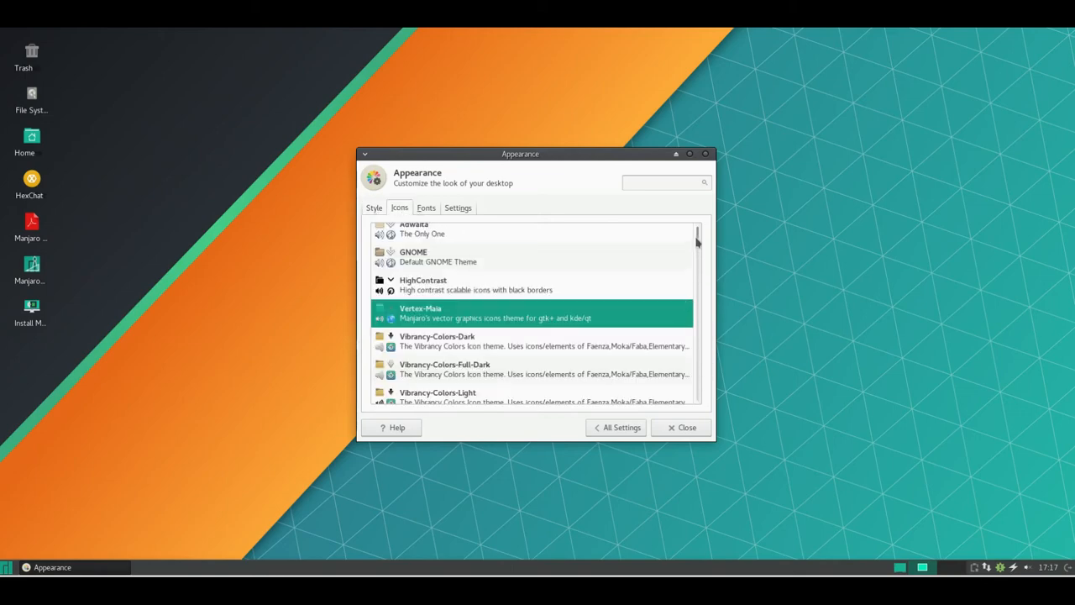
scroll(down, 3)
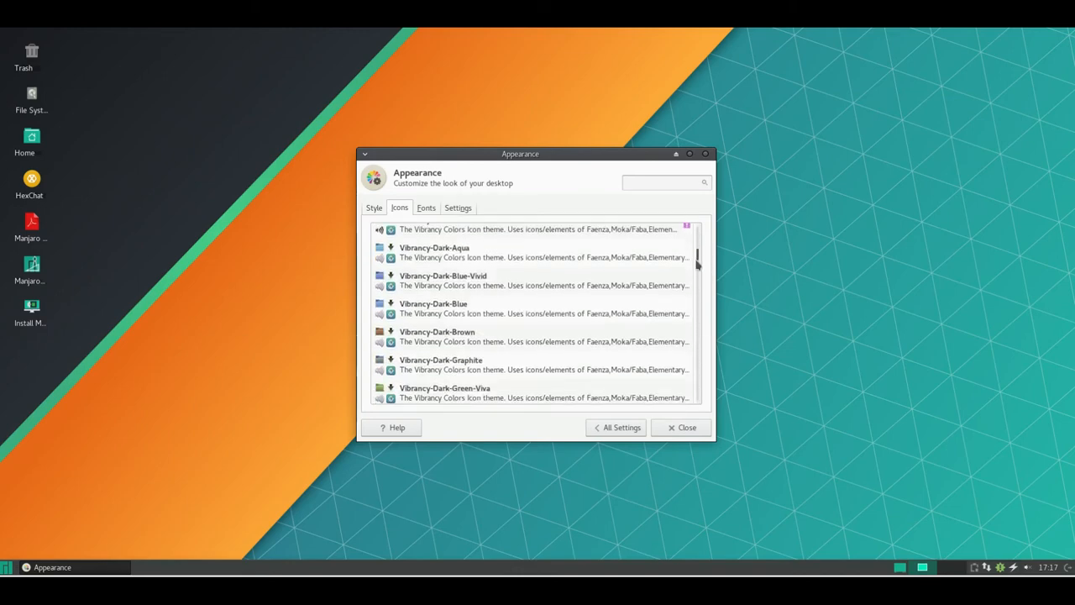
scroll(down, 3)
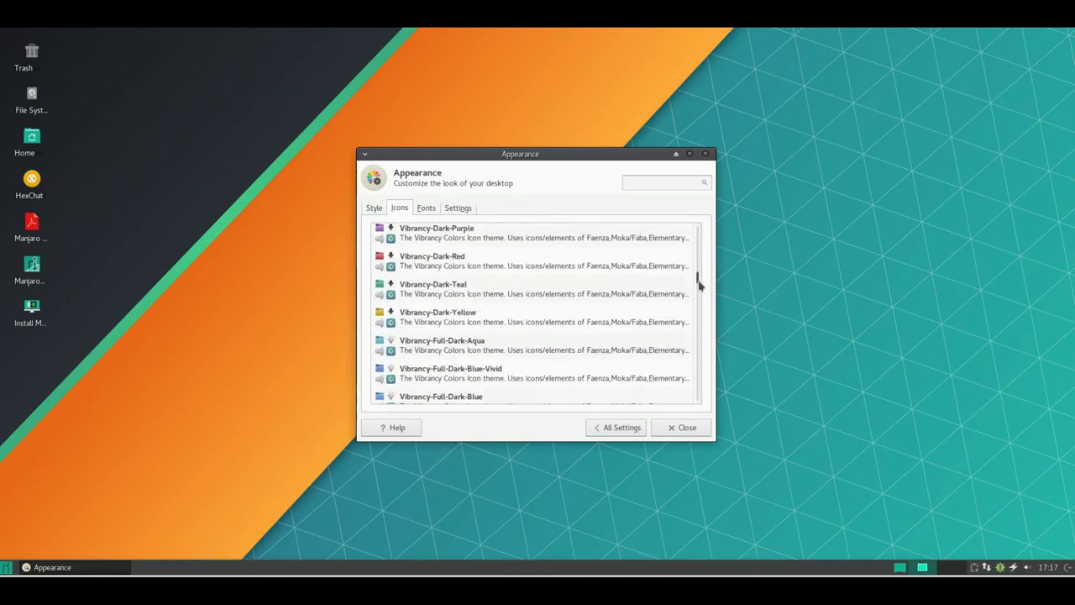
scroll(down, 3)
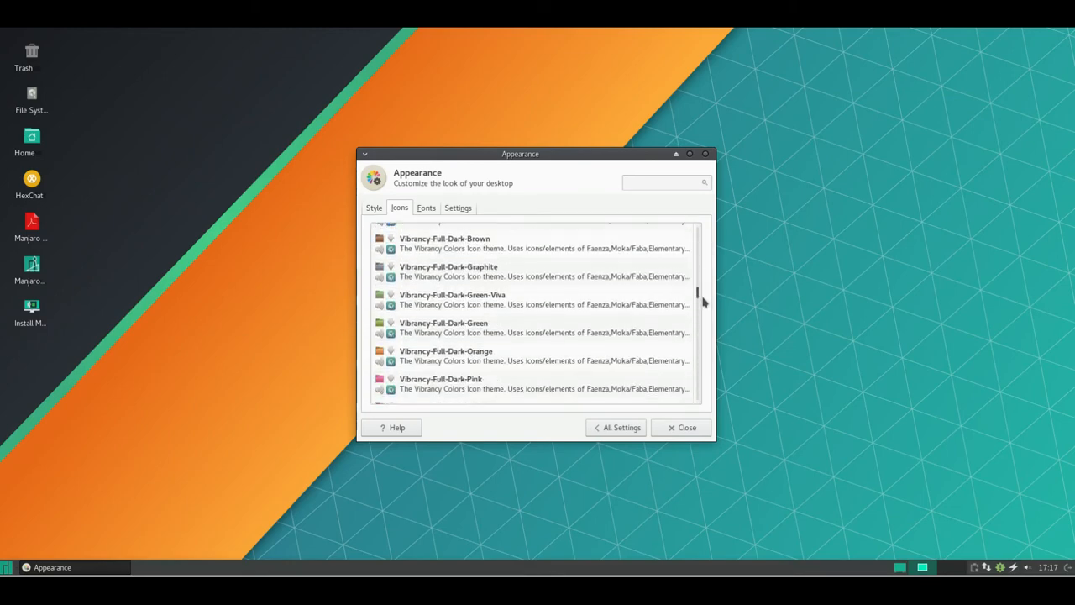
scroll(down, 3)
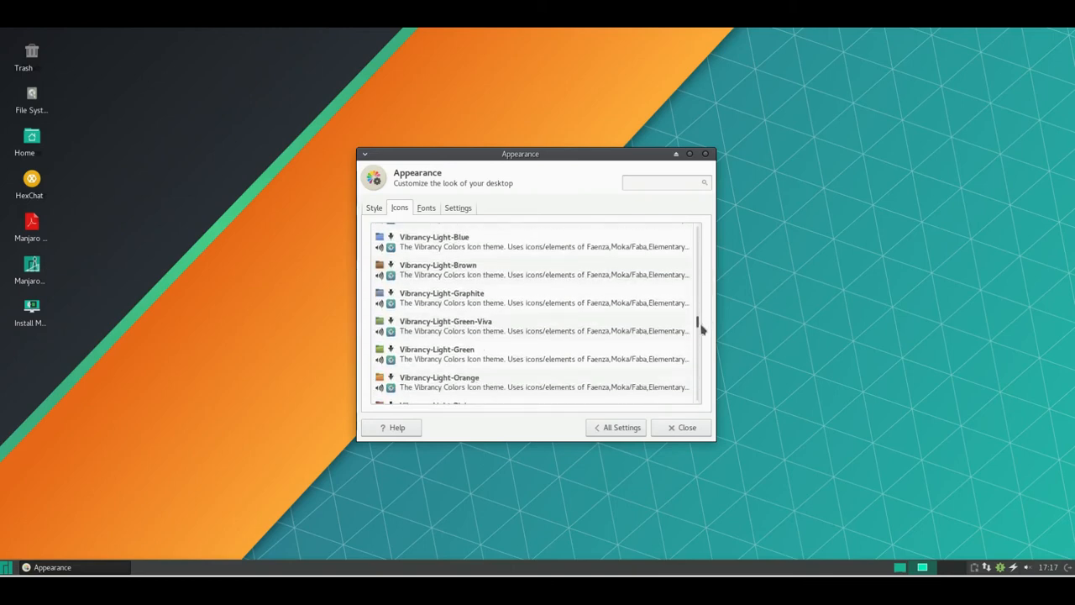
scroll(down, 3)
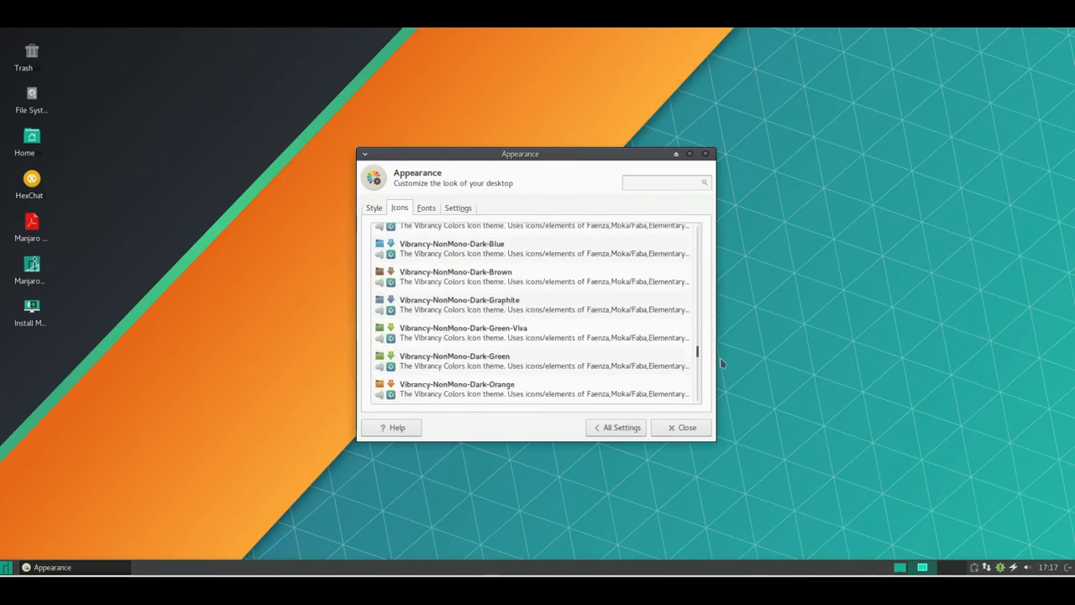
scroll(down, 3)
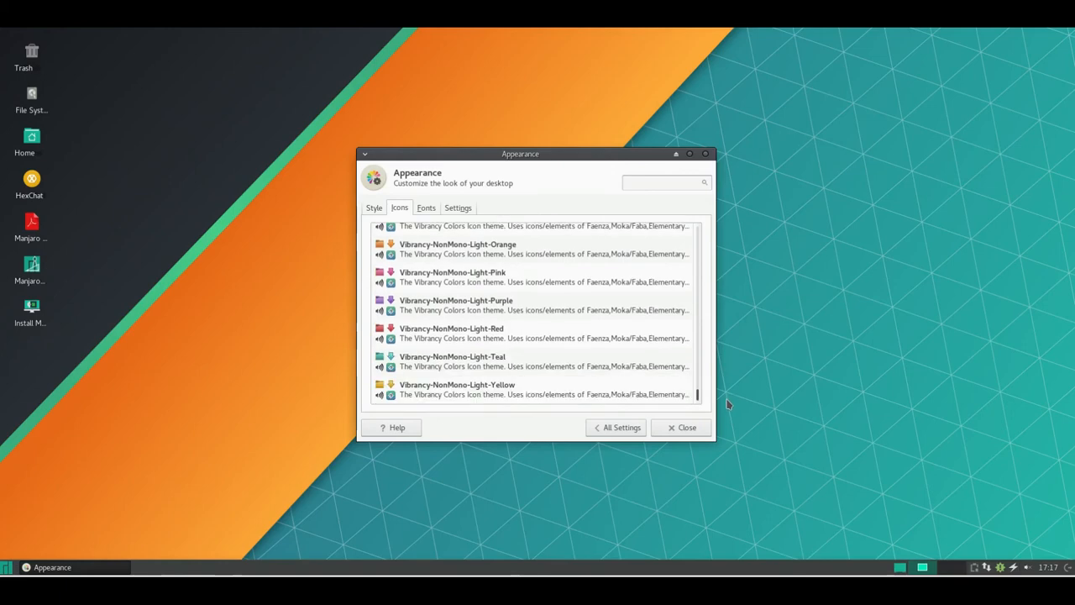
Step: Check the Fonts and Settings pages, then return to the All Settings overview
click(425, 208)
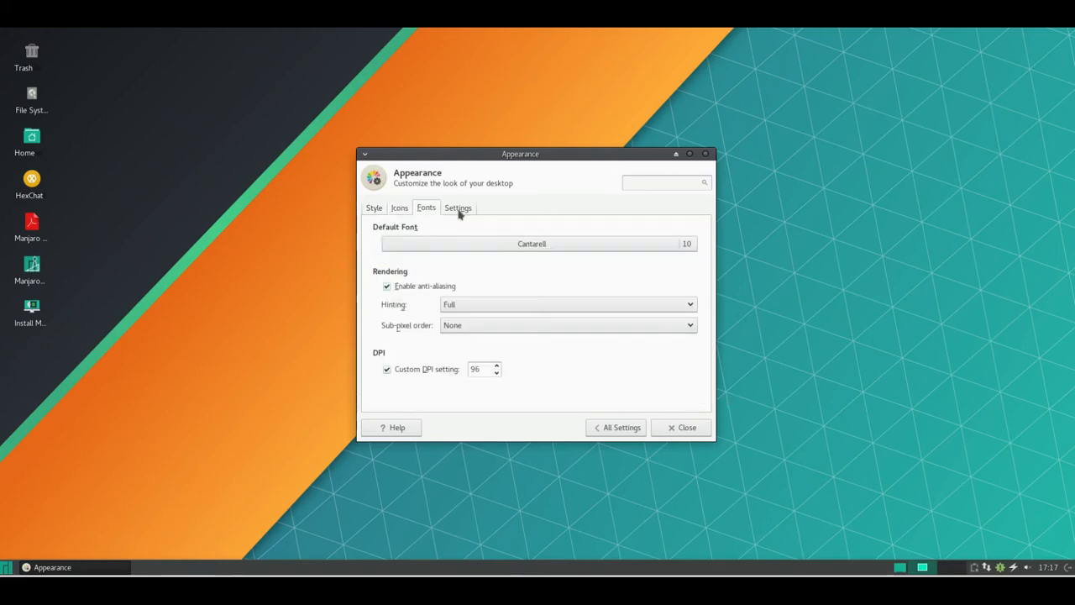
click(457, 208)
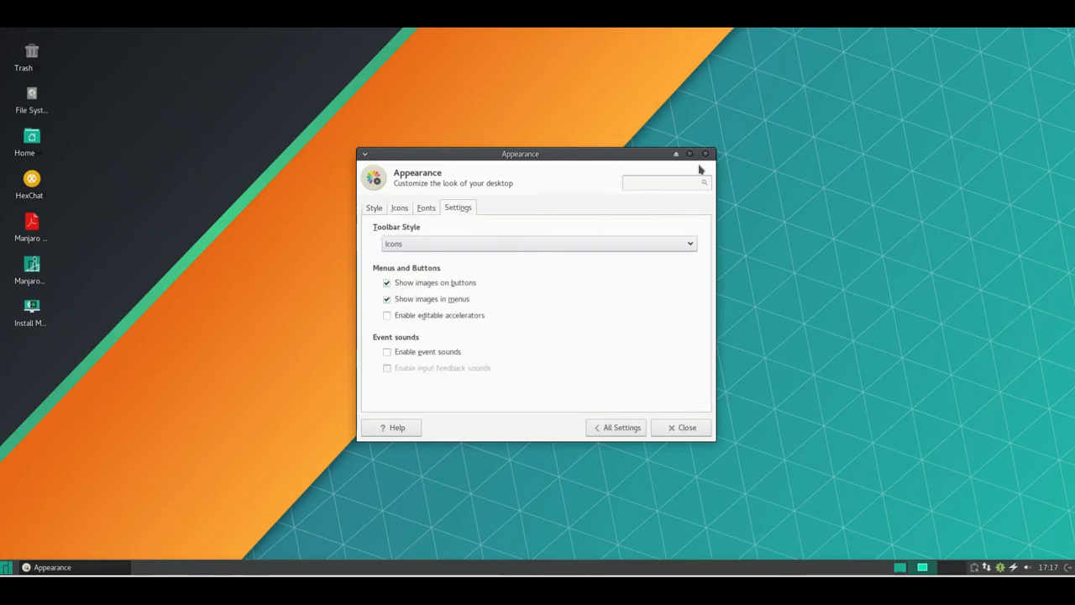
click(620, 429)
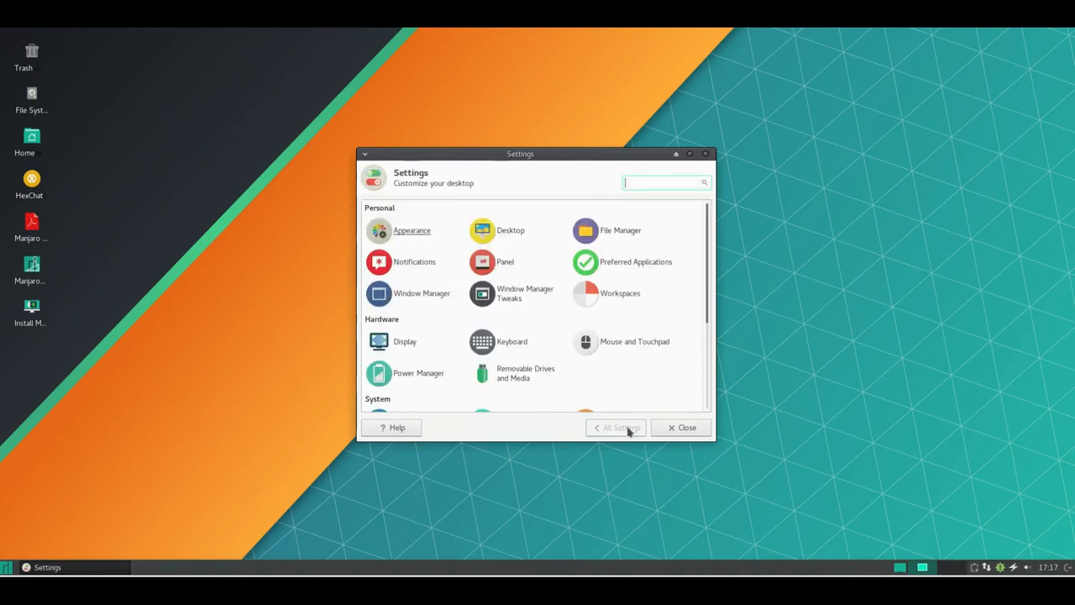
mouse_move(482, 230)
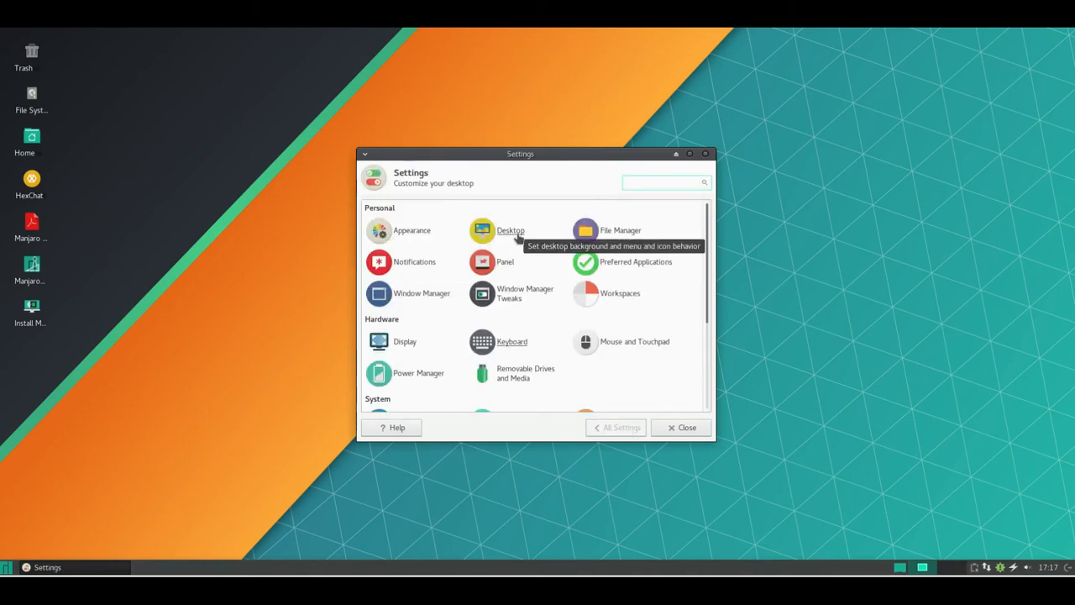
Step: Enter the Desktop settings, show the Menus page, and move the window up and left
click(480, 230)
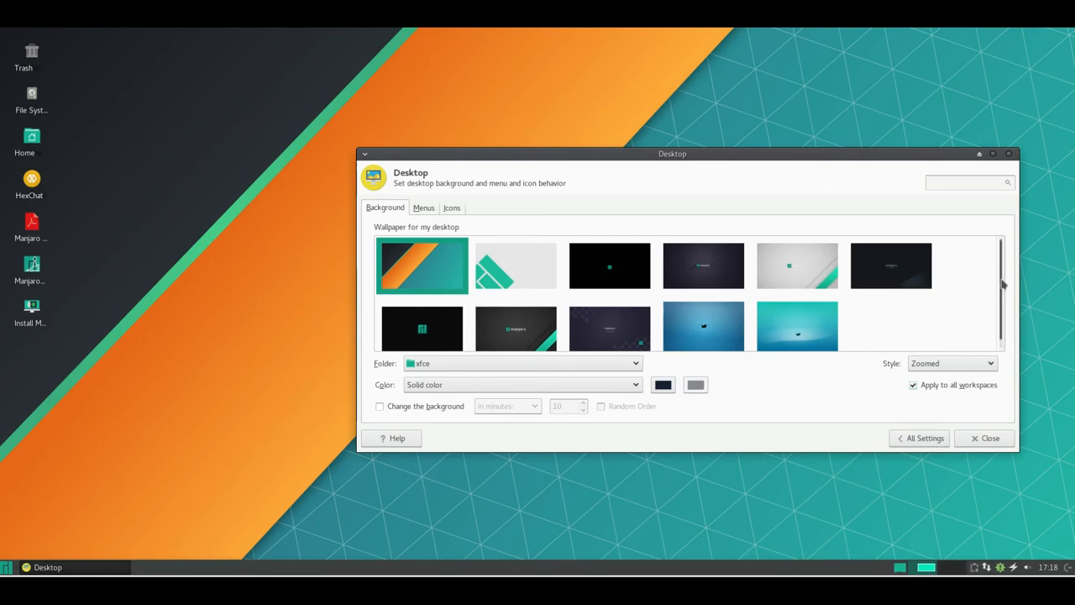
click(423, 209)
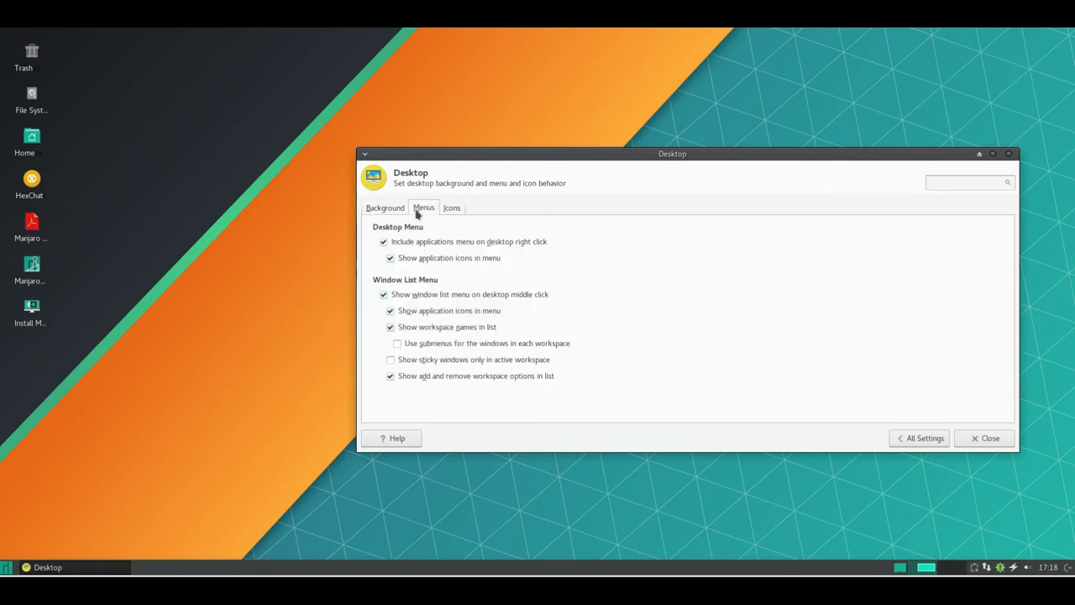
drag(672, 155, 555, 111)
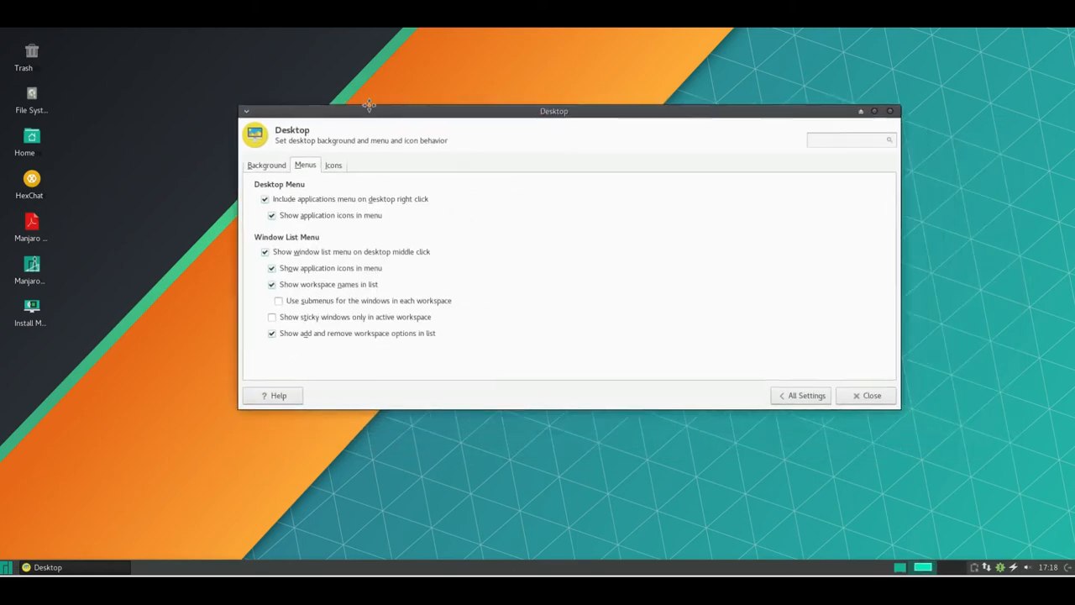